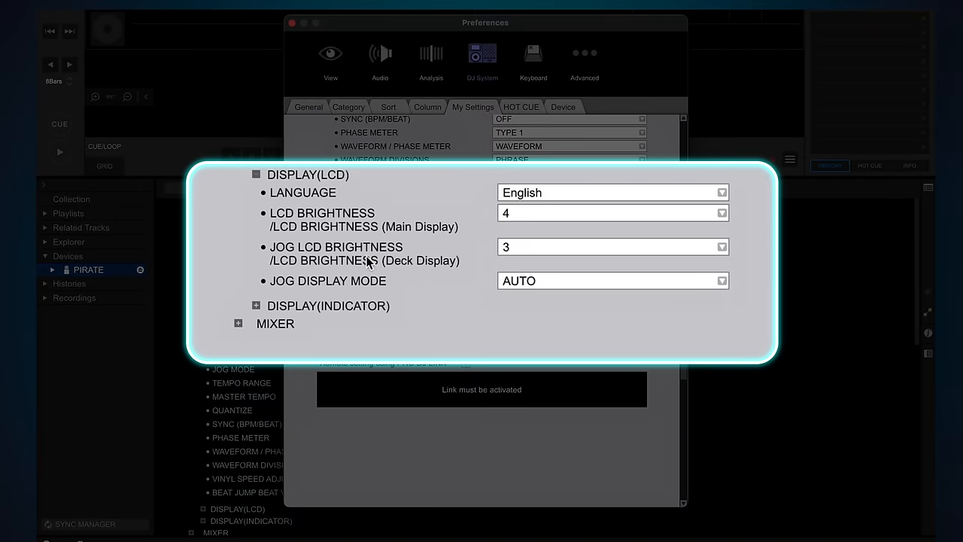
mouse_move(481, 253)
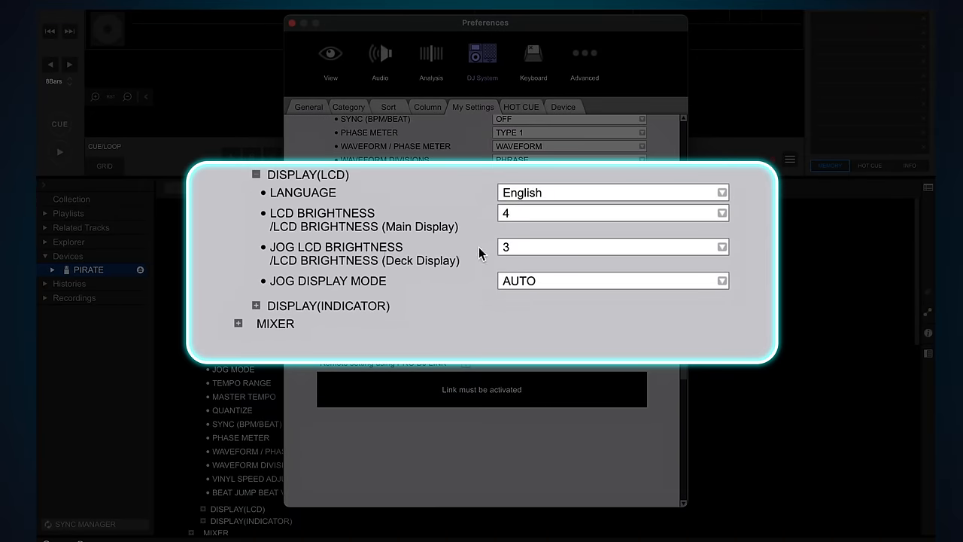
Change JOG DISPLAY MODE from AUTO to INFO in My Settings
left_click(611, 280)
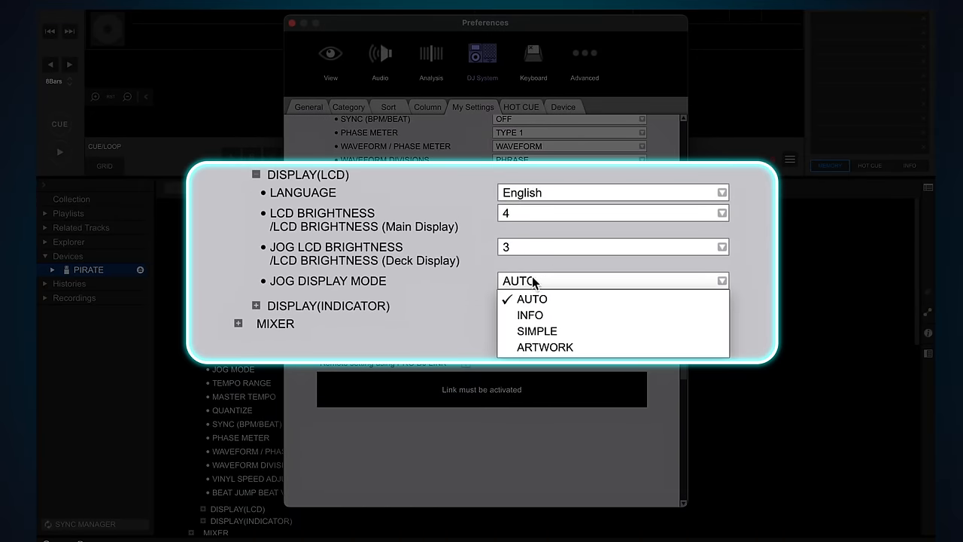
left_click(530, 314)
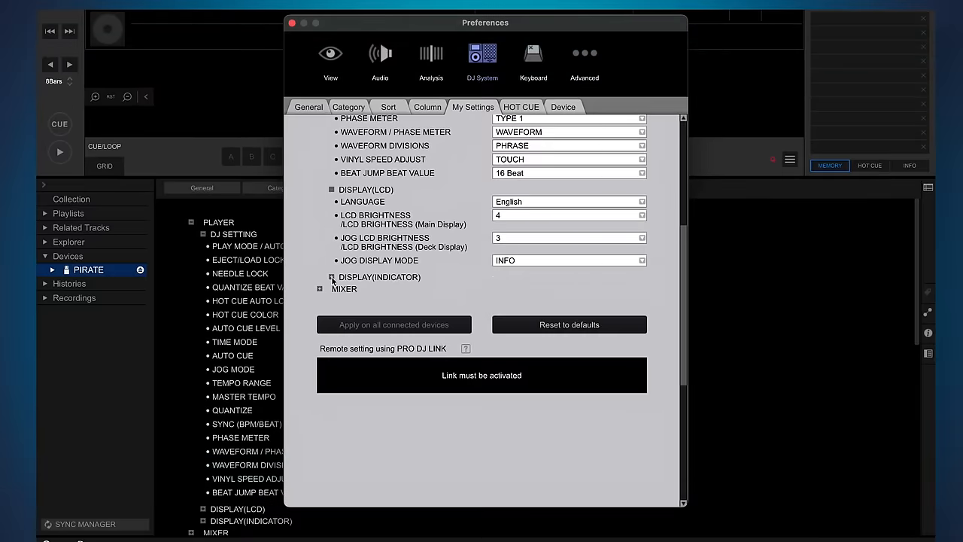